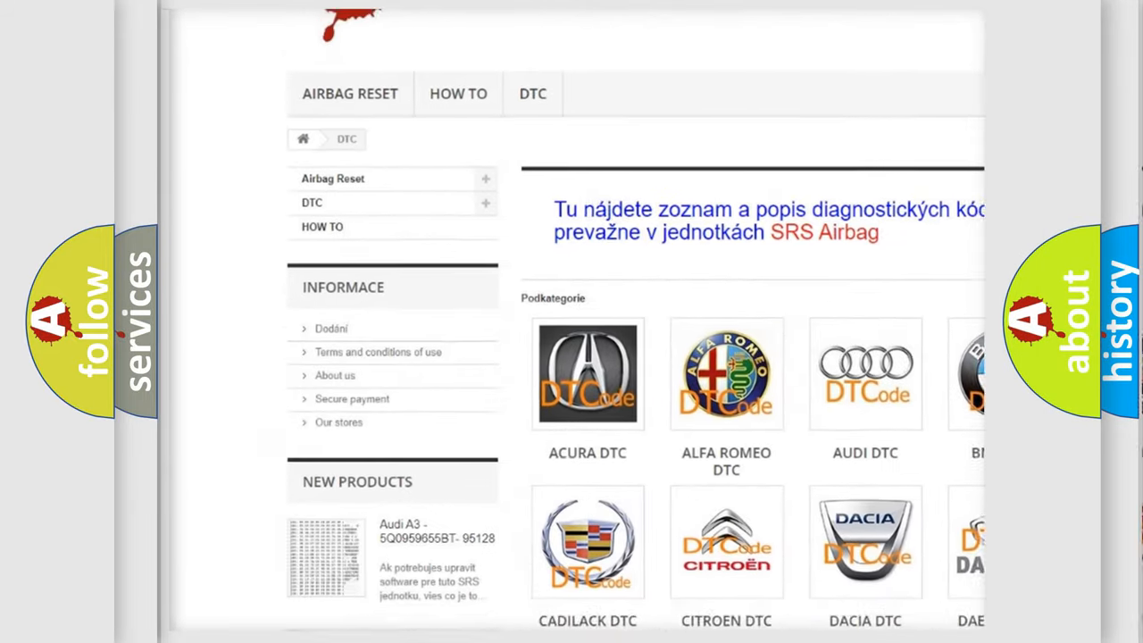
pyautogui.scroll(-3)
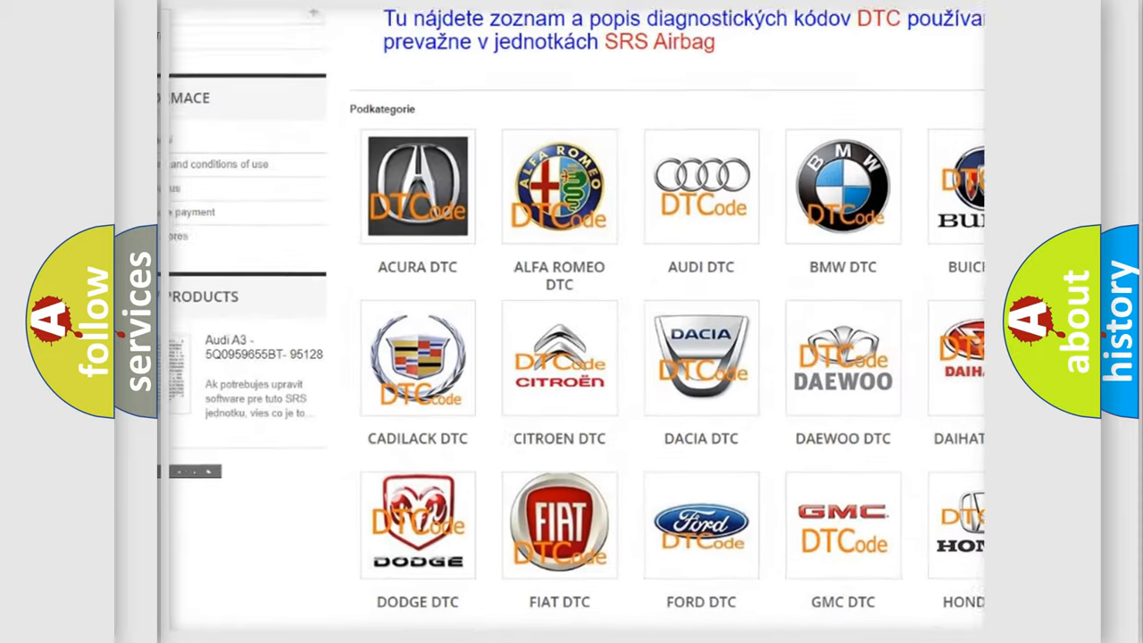
pyautogui.scroll(-3)
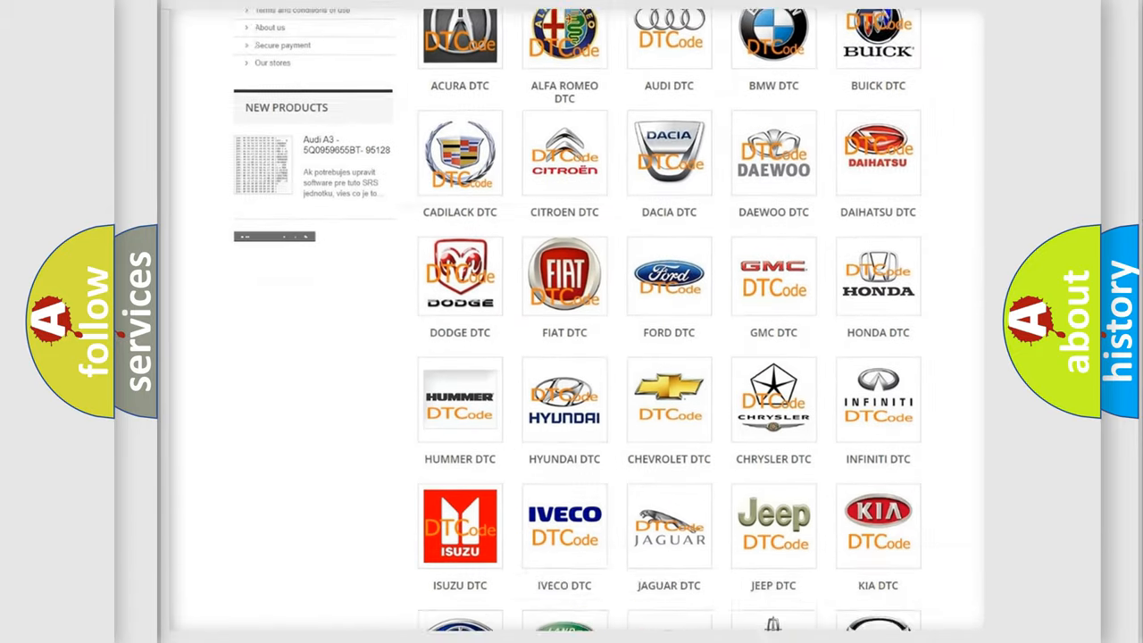
pyautogui.scroll(-3)
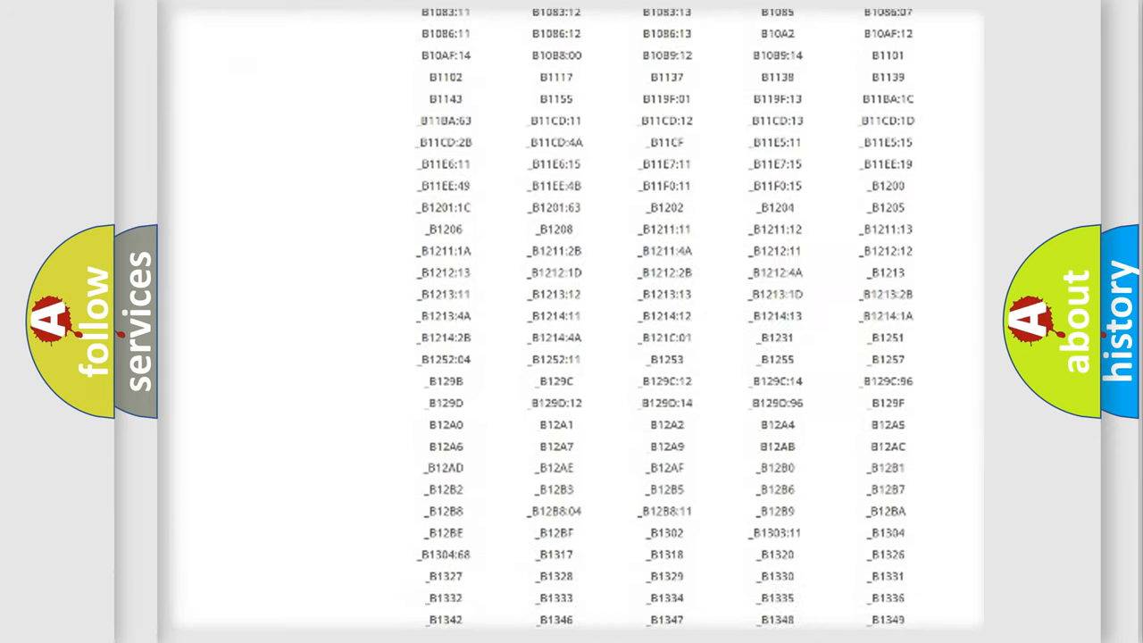
pyautogui.scroll(-3)
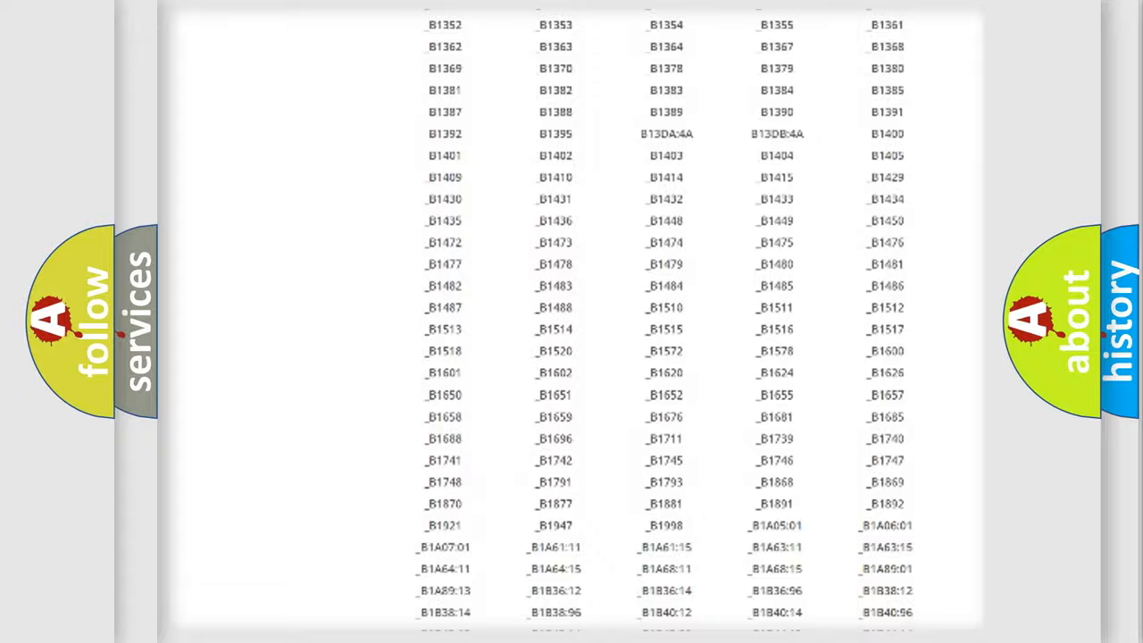
pyautogui.scroll(3)
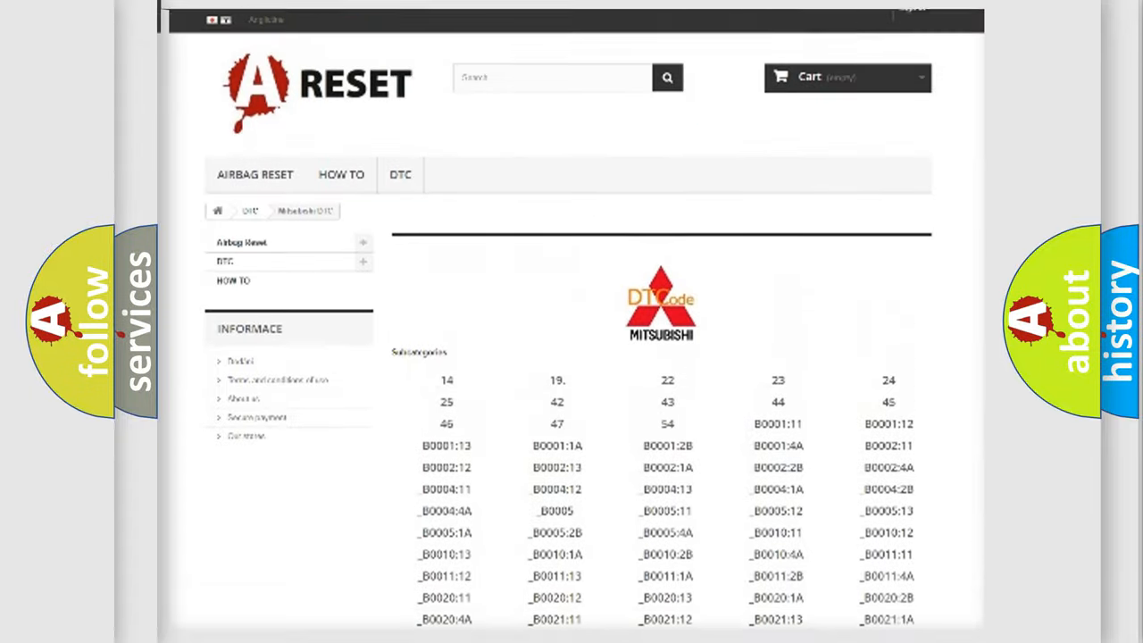